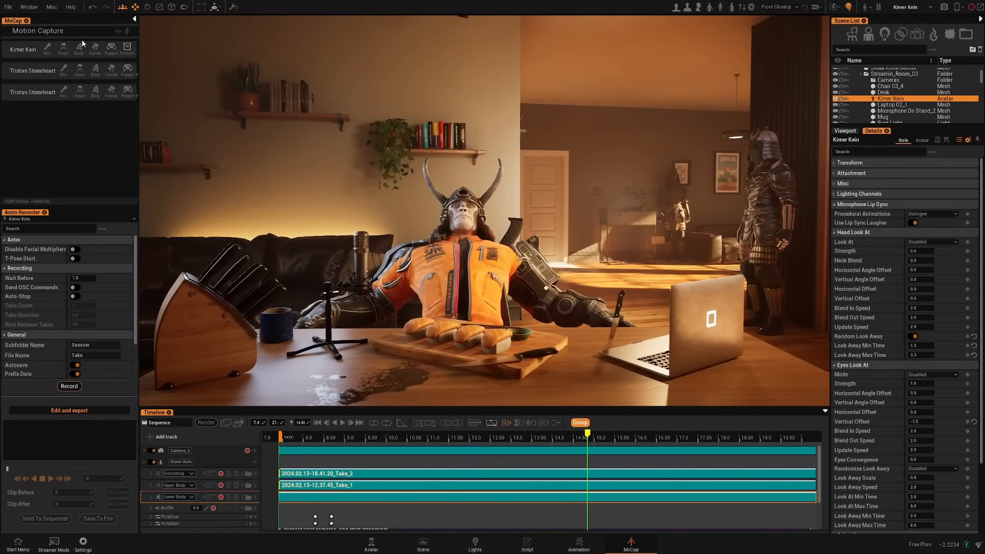
# Set Kimer Kein's Body capture source to VMCProtocol on port 39539
pyautogui.click(78, 50)
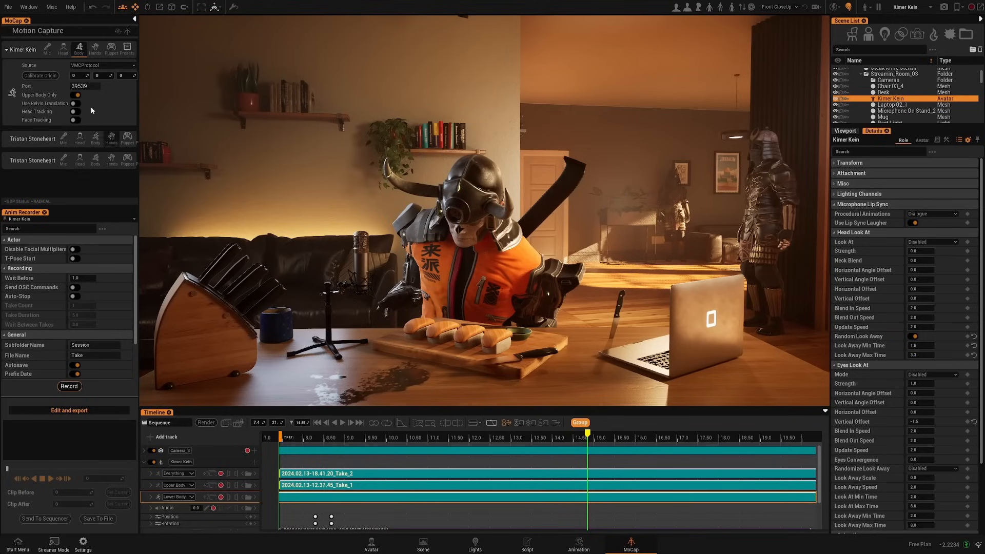
pyautogui.click(102, 66)
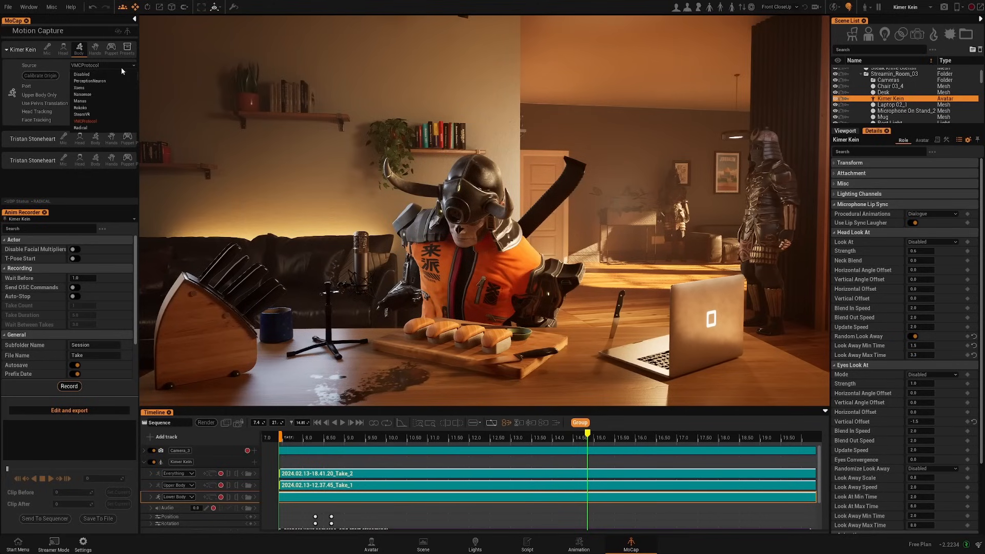
pyautogui.moveTo(95, 70)
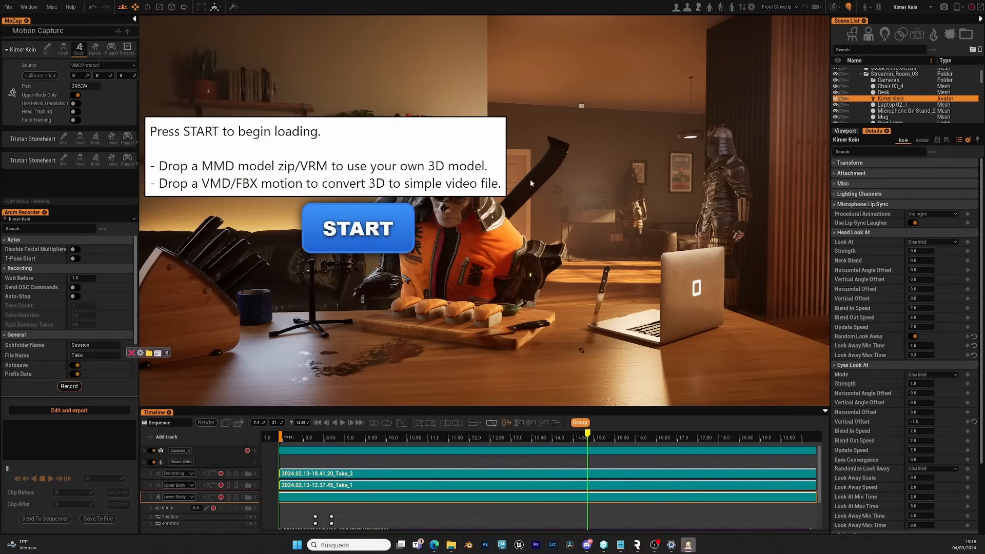
# Start XR Animator with its avatar and enable Body + Hands motion capture
pyautogui.click(357, 227)
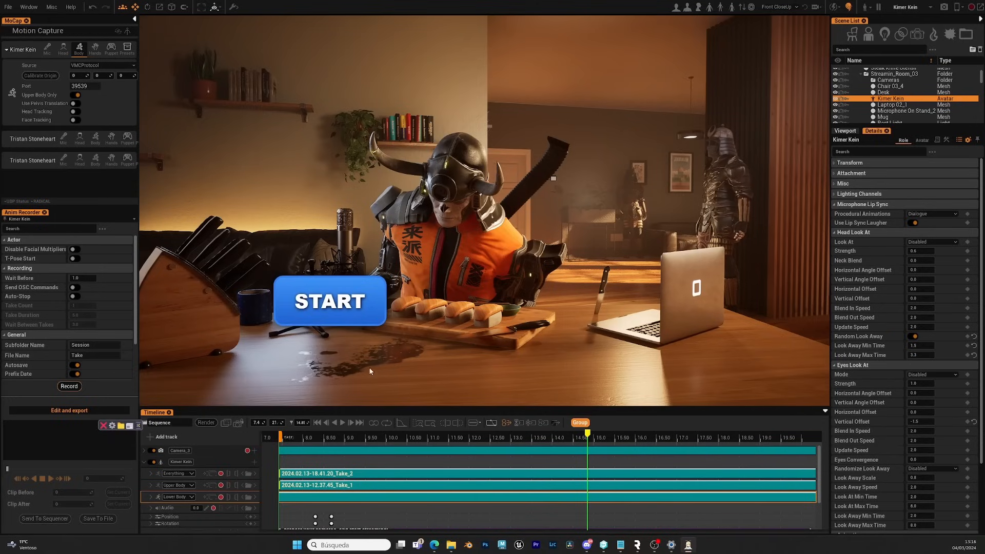
pyautogui.click(329, 300)
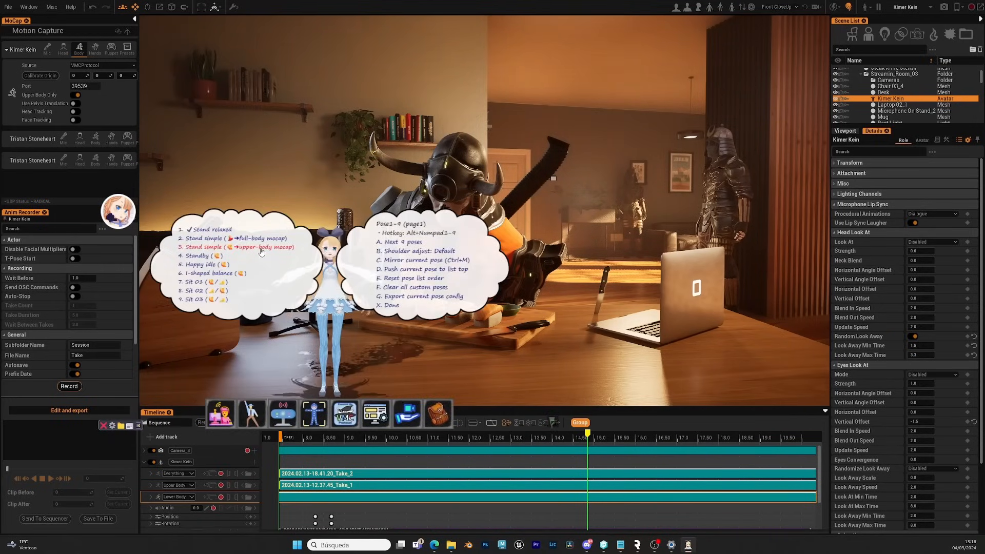
pyautogui.moveTo(283, 414)
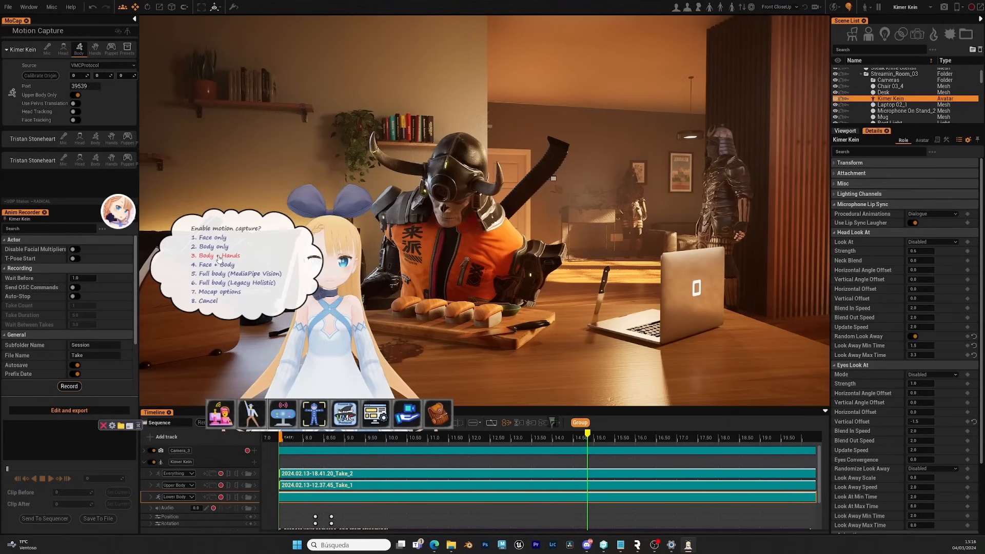
pyautogui.click(219, 255)
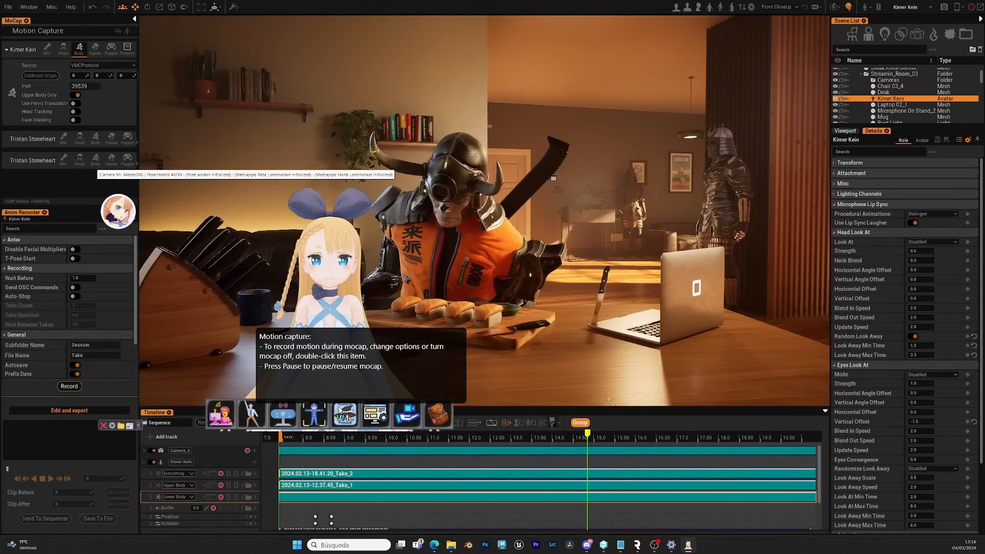
pyautogui.moveTo(345, 414)
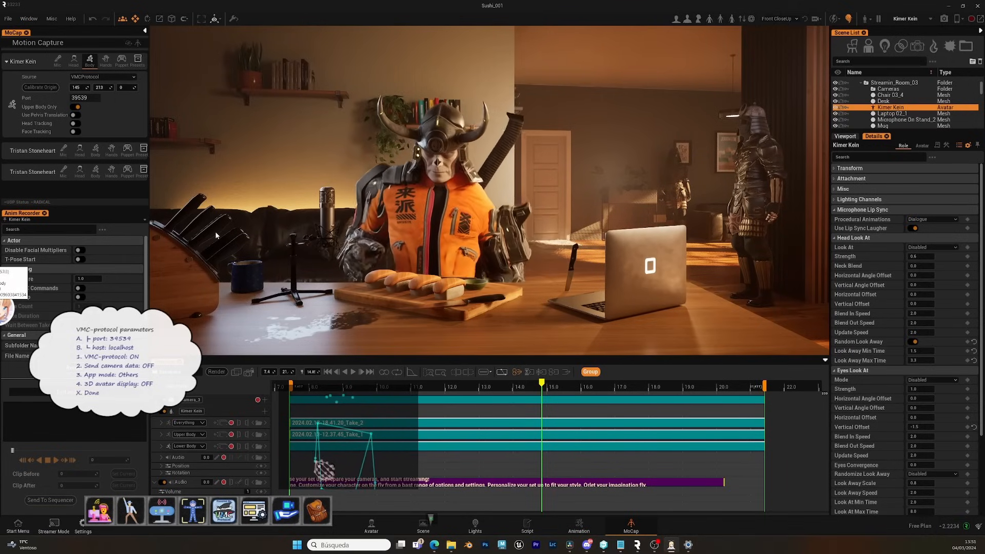
pyautogui.moveTo(73, 126)
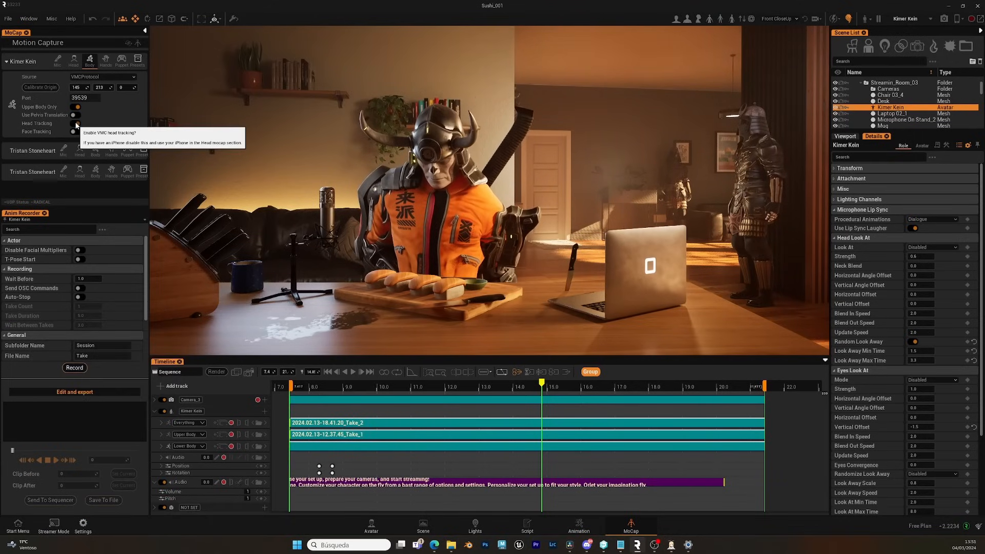
# Enable VMC head tracking for Kimer Kein after calibrating the origin
pyautogui.click(79, 123)
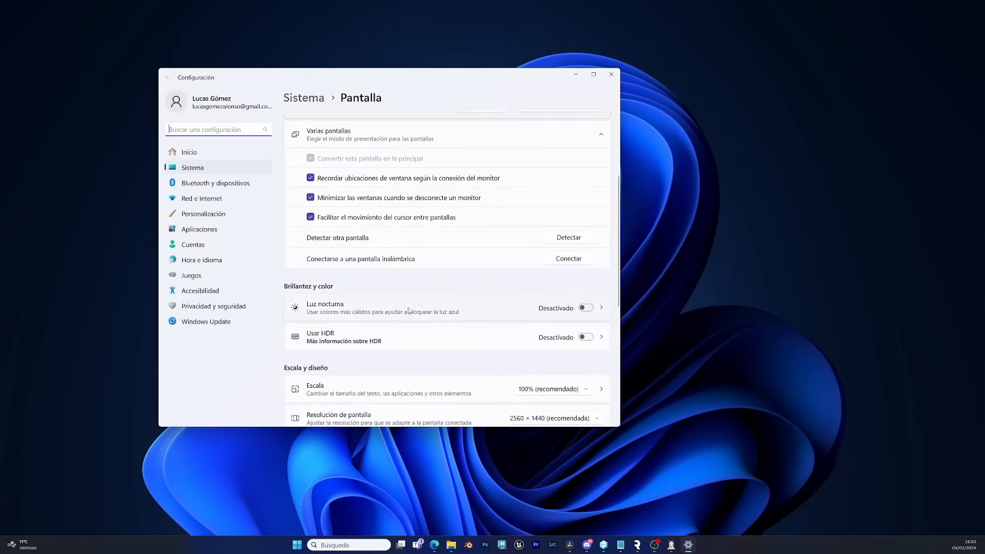
# Show the per-app Graphics preferences page under Sistema > Pantalla
pyautogui.scroll(-3)
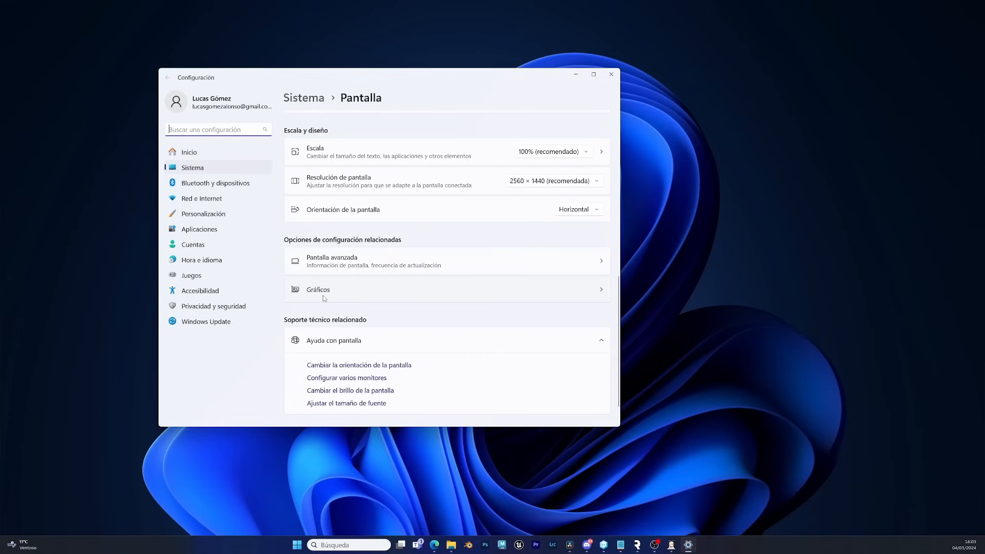
pyautogui.click(318, 289)
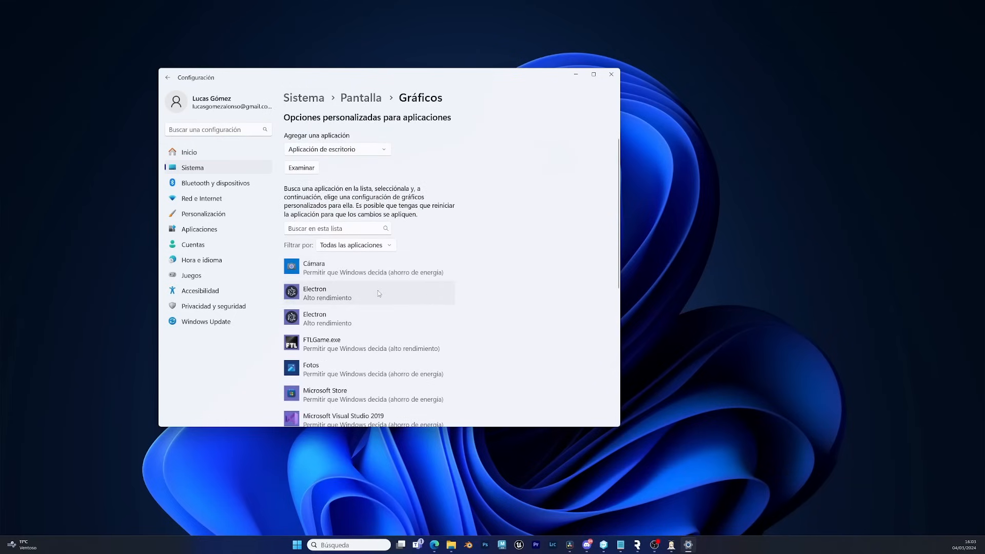
pyautogui.moveTo(334, 304)
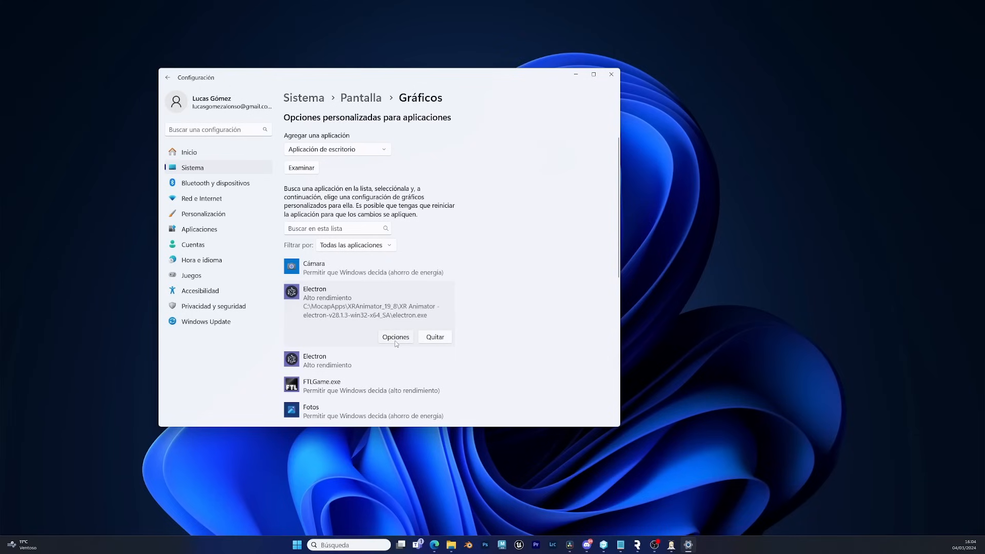
# Choose Ahorro de energía (AMD Radeon) as XR Animator's Electron graphics preference
pyautogui.click(396, 338)
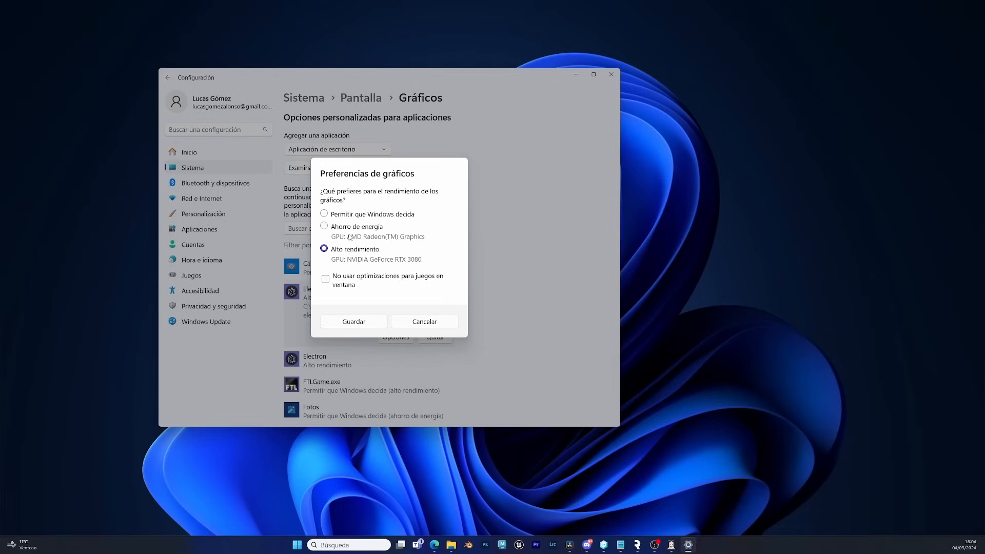
pyautogui.click(324, 227)
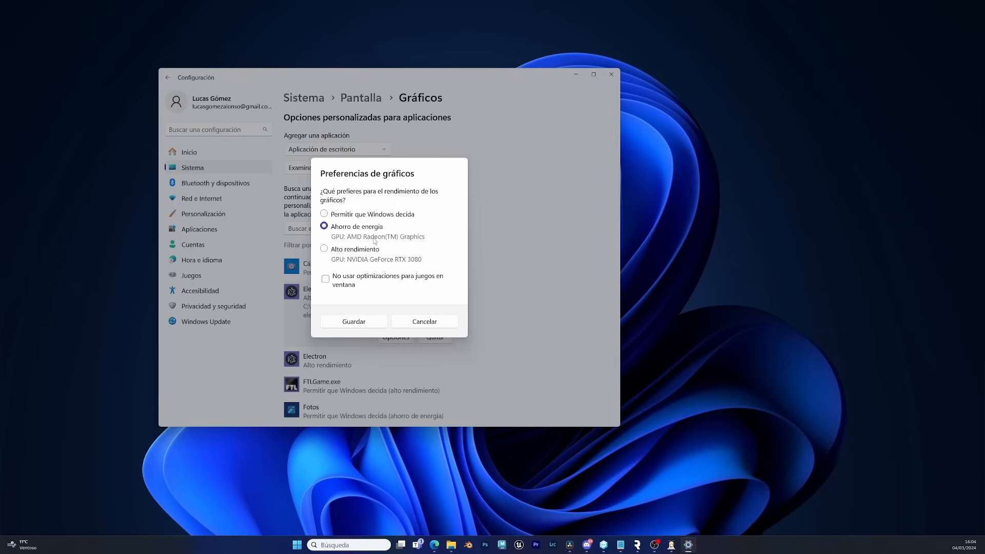
pyautogui.moveTo(361, 238)
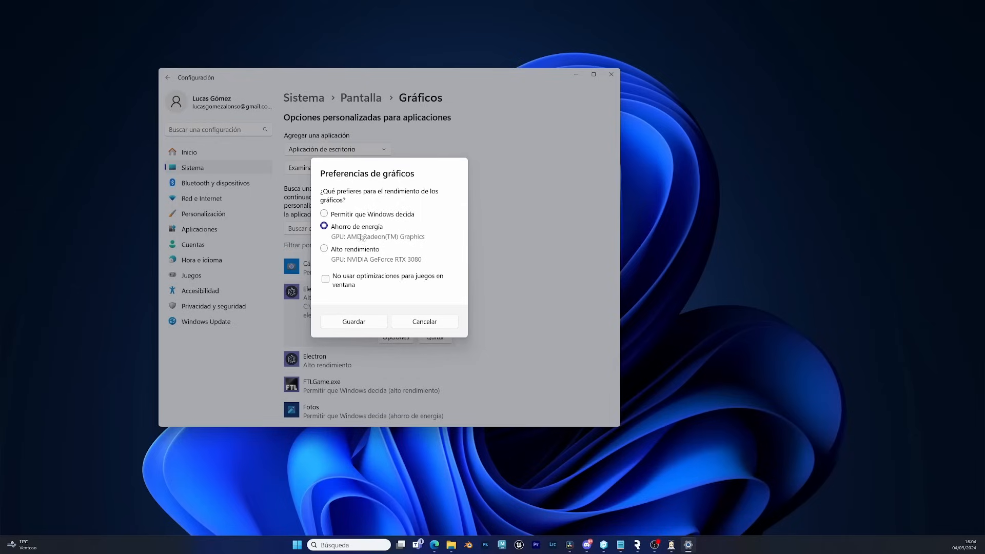
pyautogui.moveTo(366, 320)
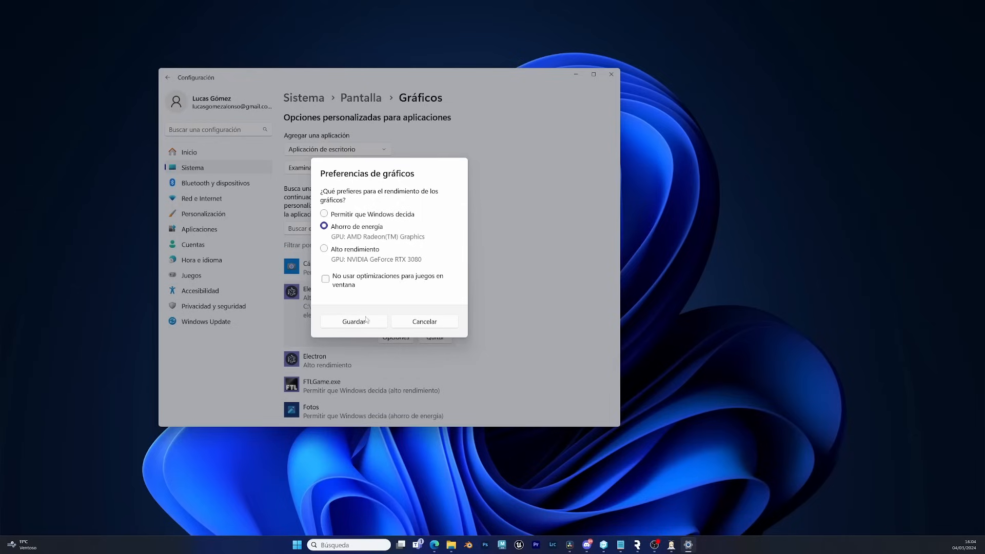
# Save so XR Animator's entry reads Ahorro de energía
pyautogui.click(353, 321)
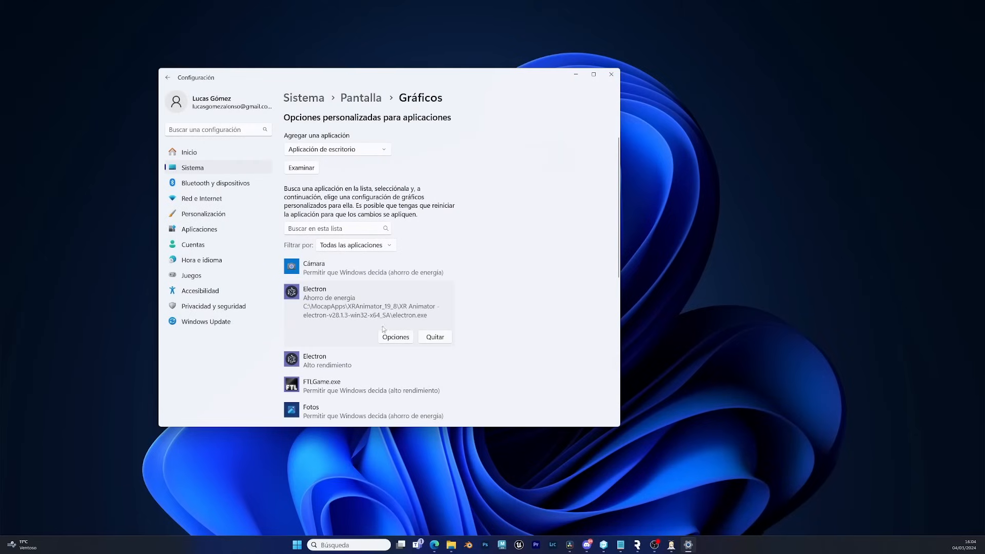
pyautogui.moveTo(322, 318)
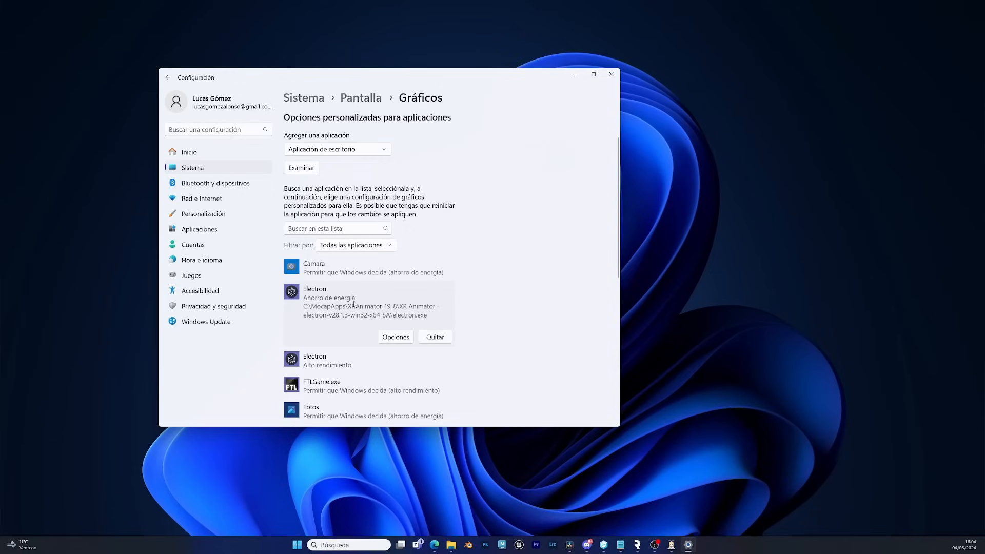
pyautogui.moveTo(353, 305)
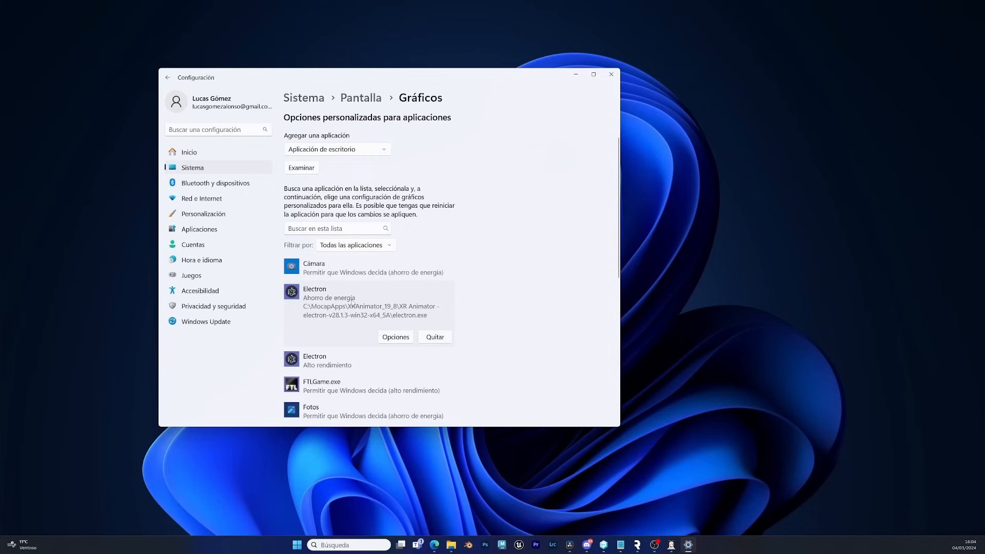